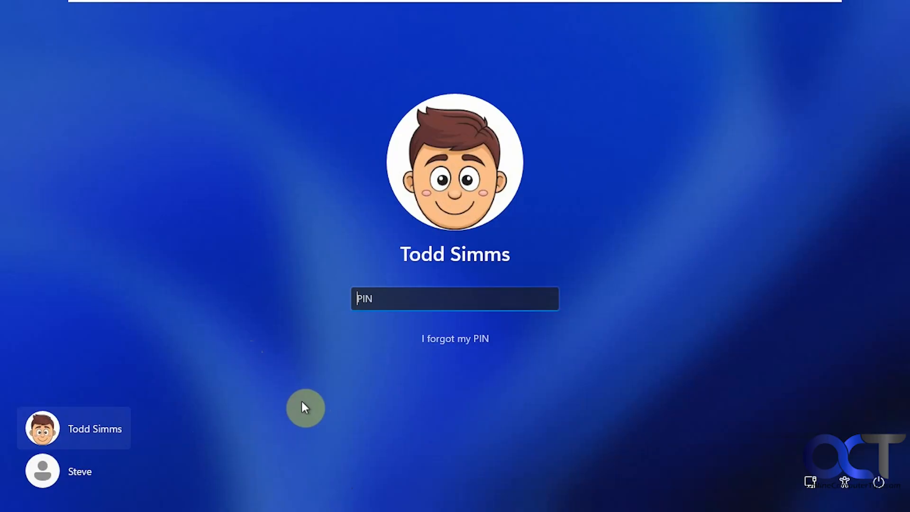
mouse_move(286, 364)
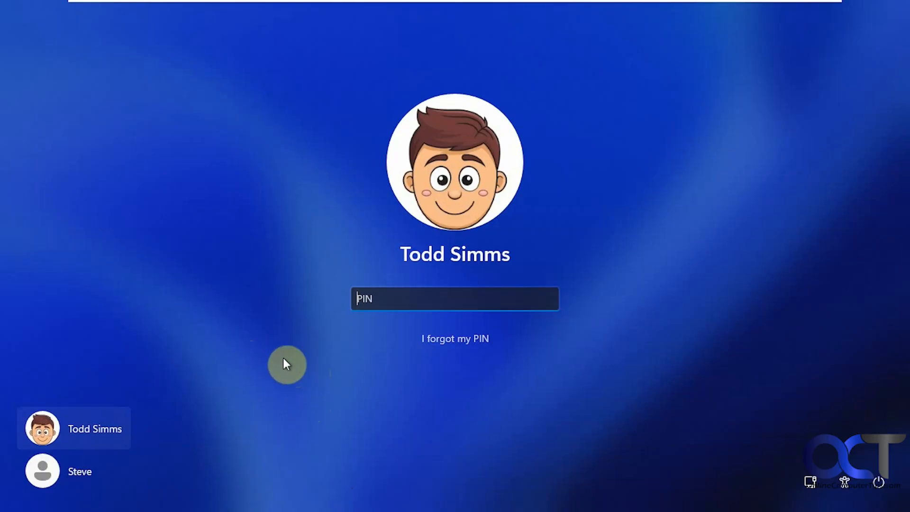
mouse_move(263, 405)
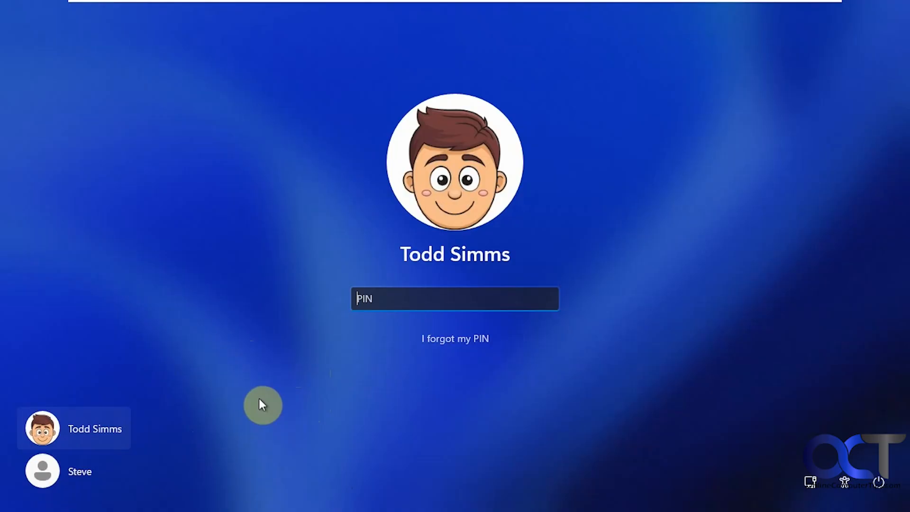
mouse_move(286, 355)
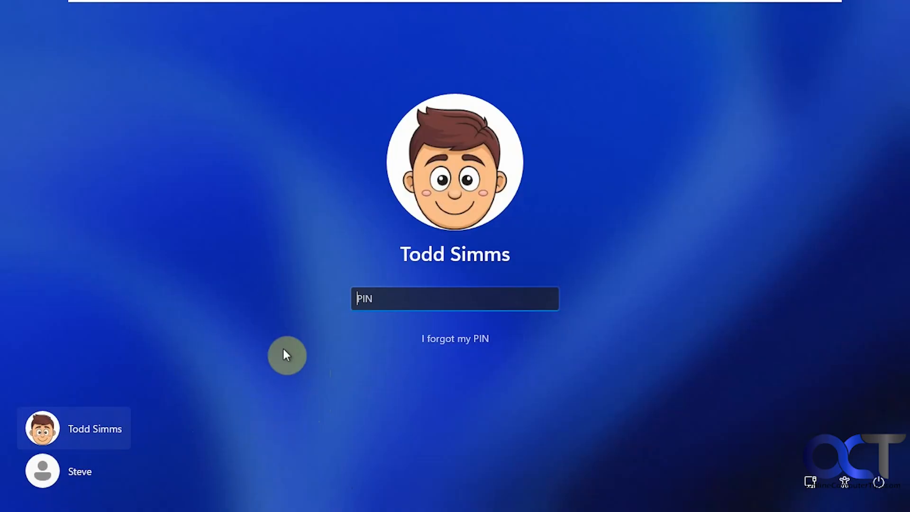
mouse_move(210, 414)
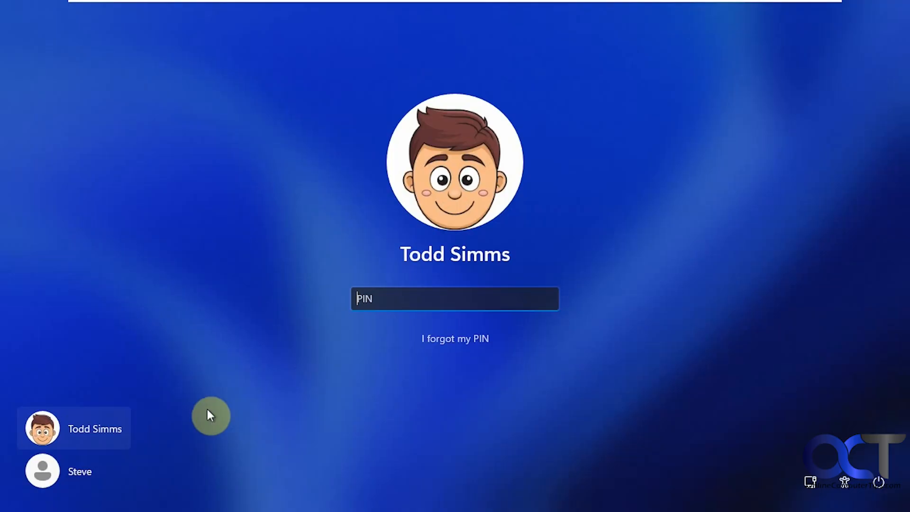
mouse_move(220, 416)
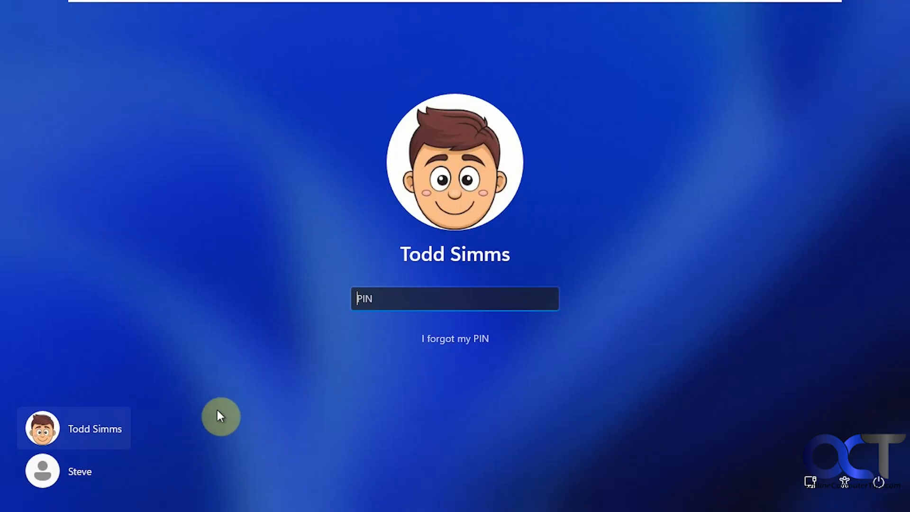
mouse_move(203, 403)
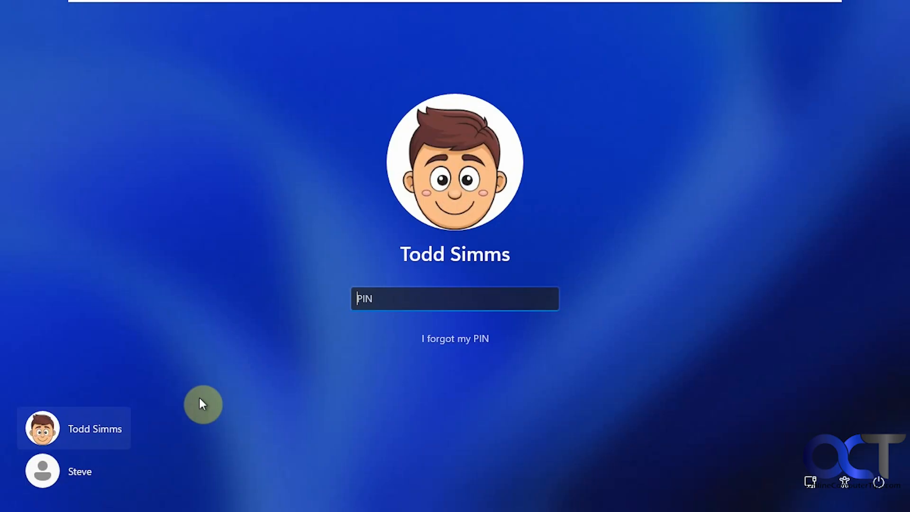
mouse_move(347, 372)
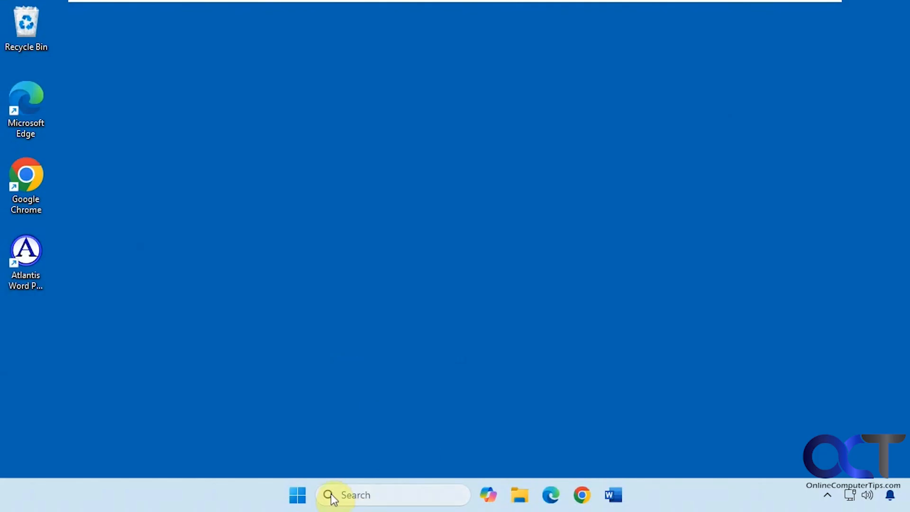
Reach Settings > Accounts > Other users, where only administrator Steve is listed
left_click(296, 495)
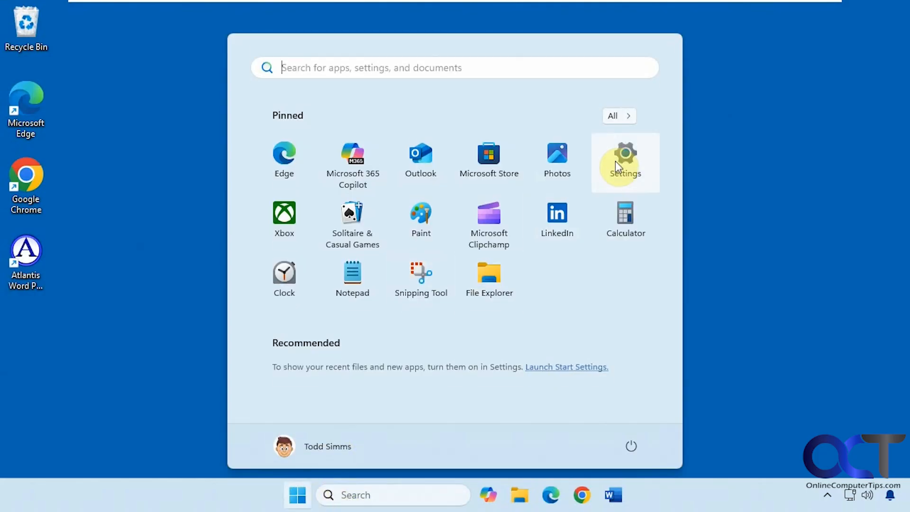
left_click(625, 162)
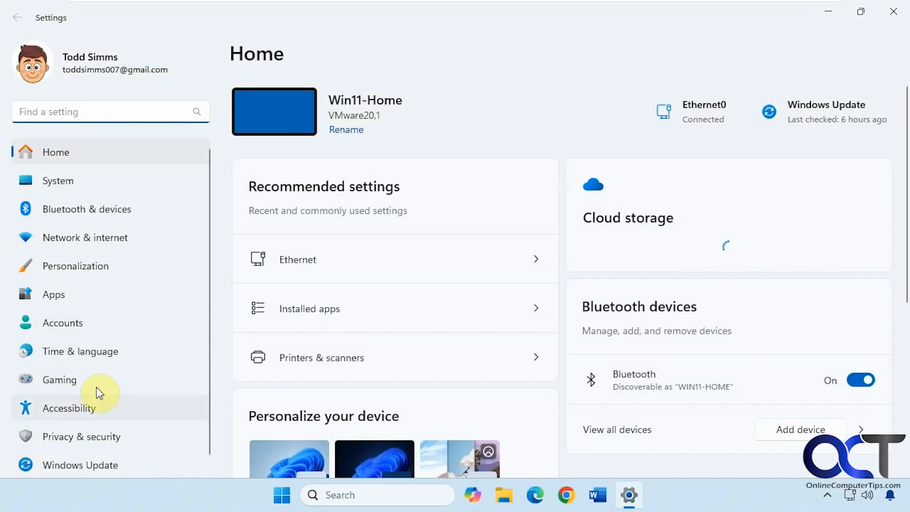
left_click(63, 323)
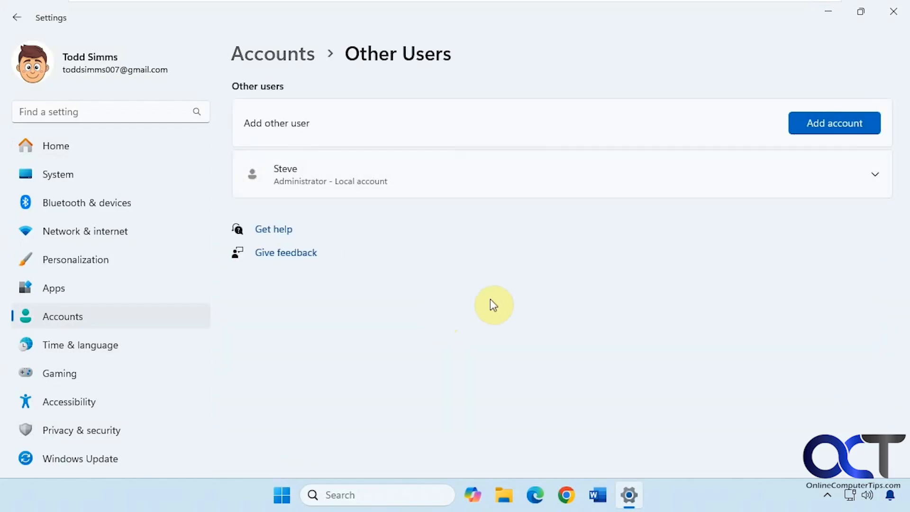
left_click(377, 495)
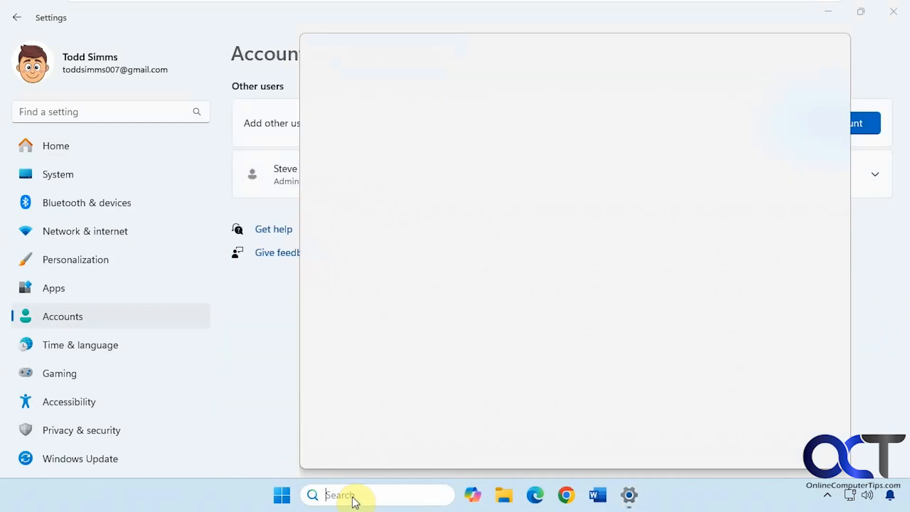
type("netplwiz")
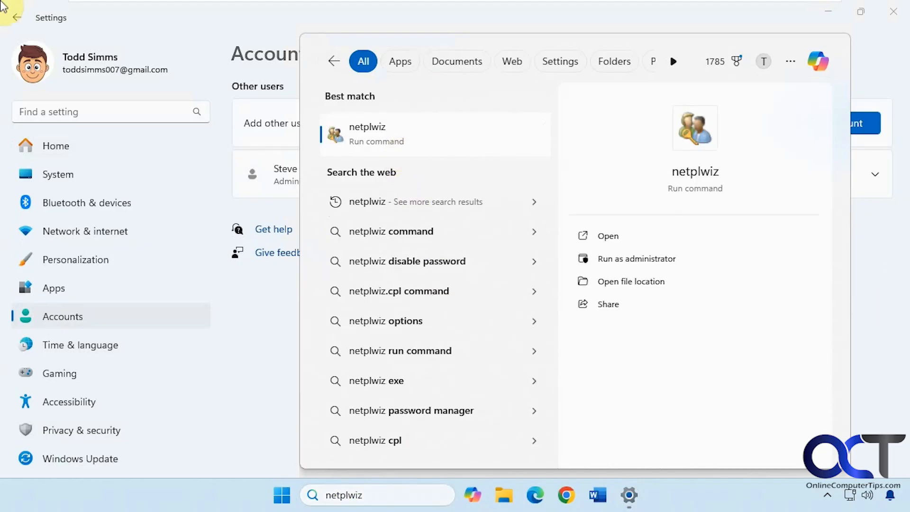
left_click(607, 236)
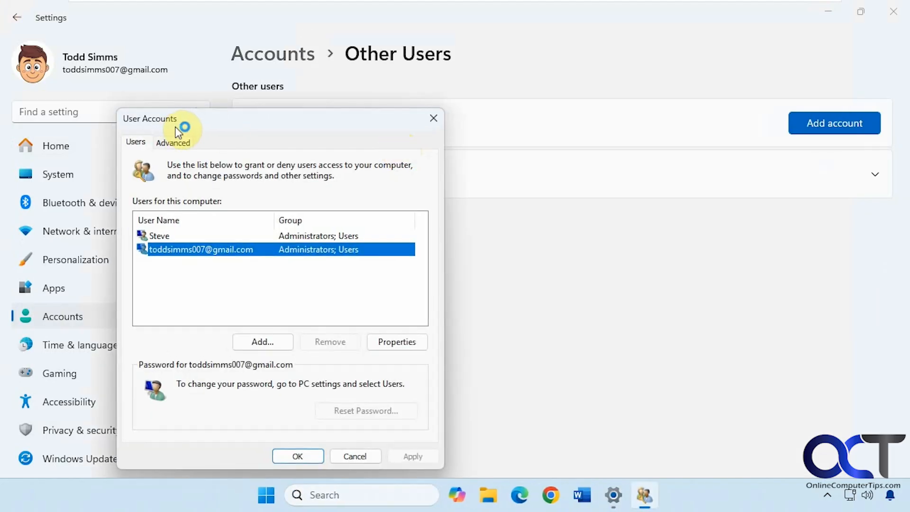
mouse_move(433, 122)
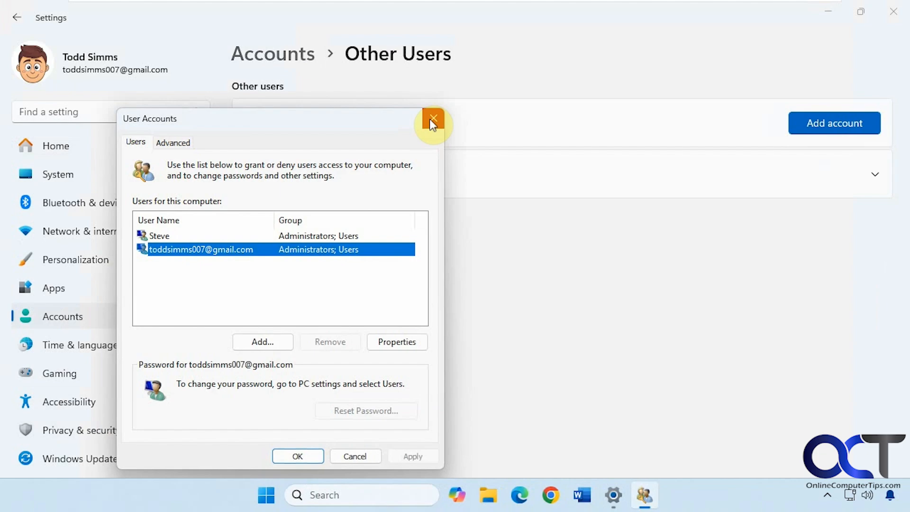
left_click(432, 120)
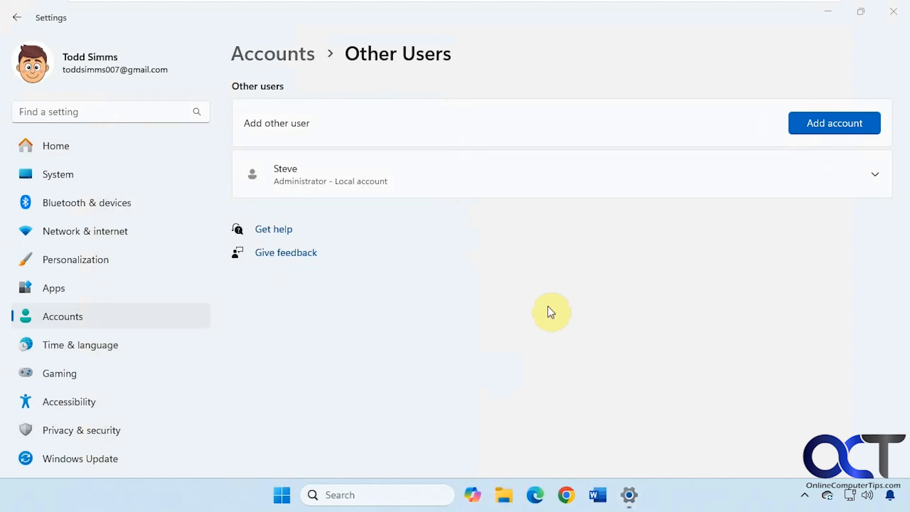
Browse to C:\Users and enter the cindy profile folder, revealing its folders and NTUSER.DAT
left_click(502, 495)
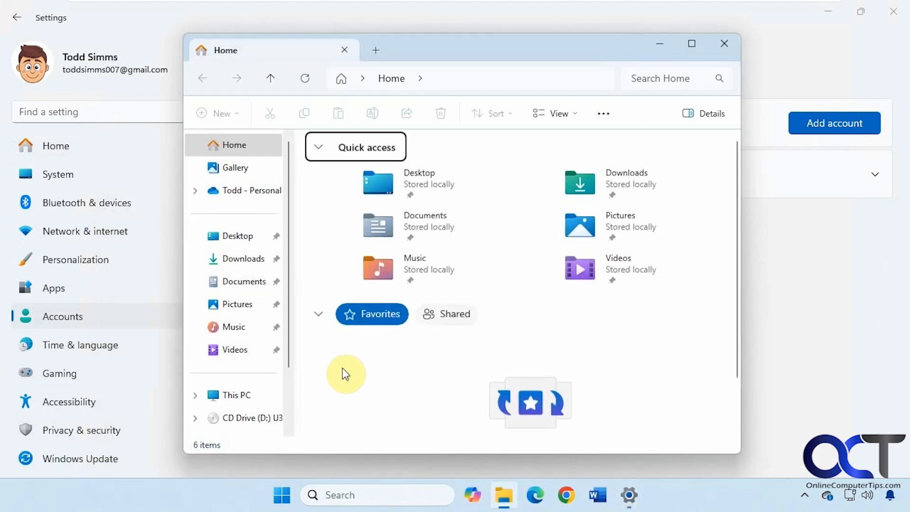
left_click(237, 394)
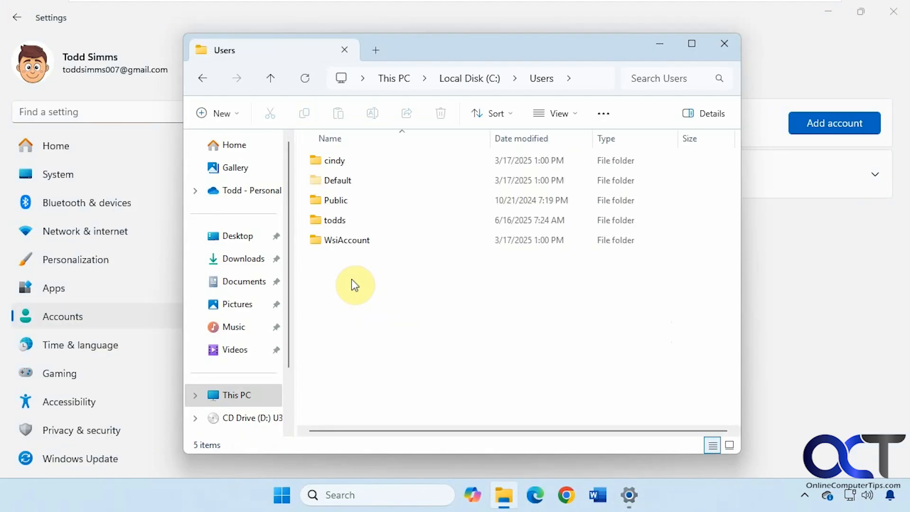
left_click(336, 160)
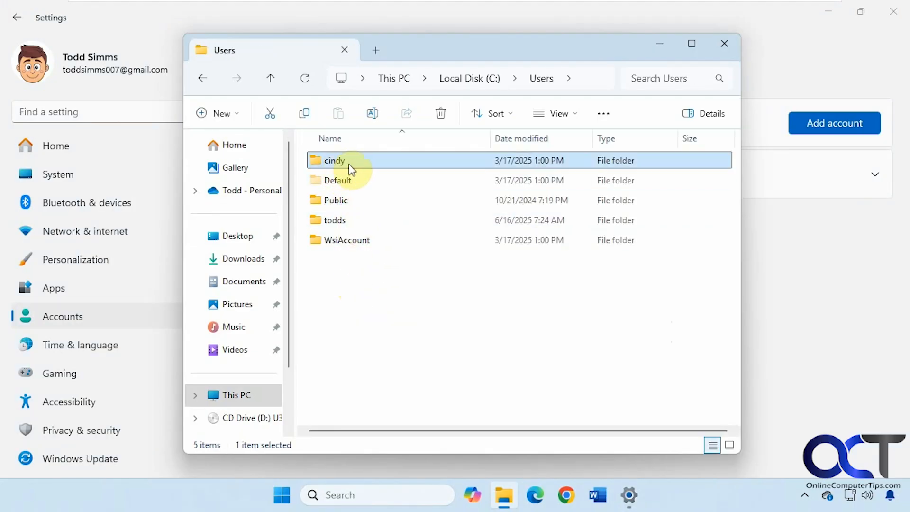
double_click(334, 160)
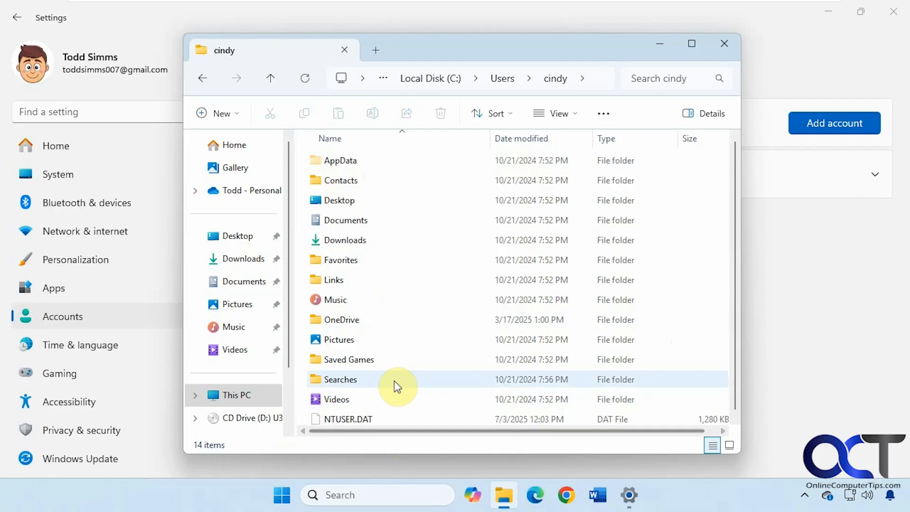
mouse_move(397, 380)
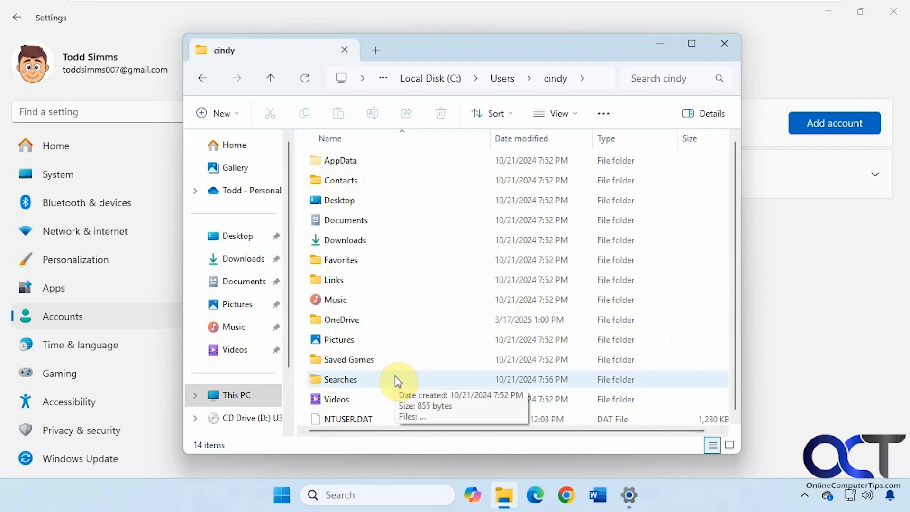
mouse_move(735, 155)
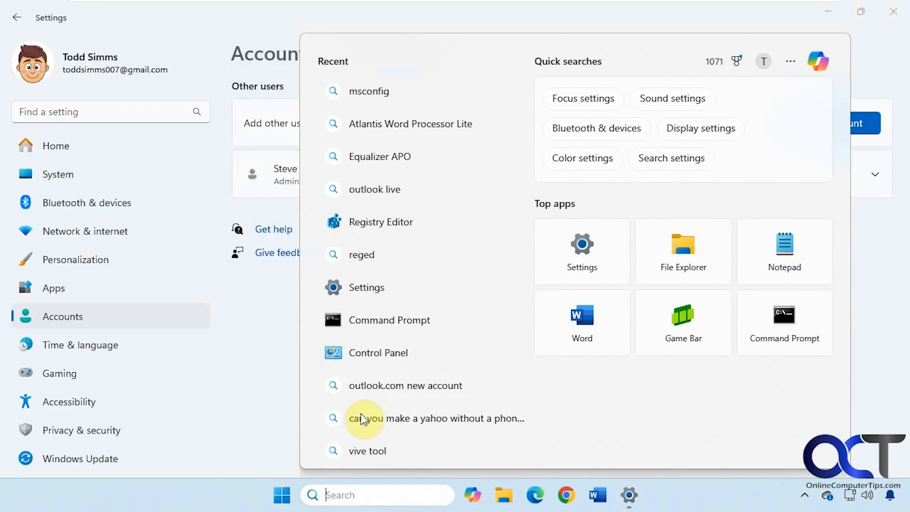
mouse_move(426, 339)
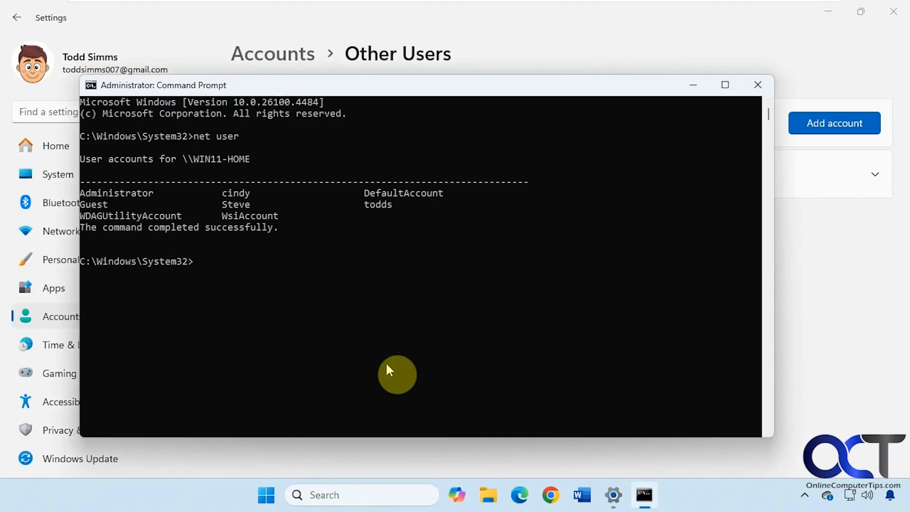
mouse_move(265, 202)
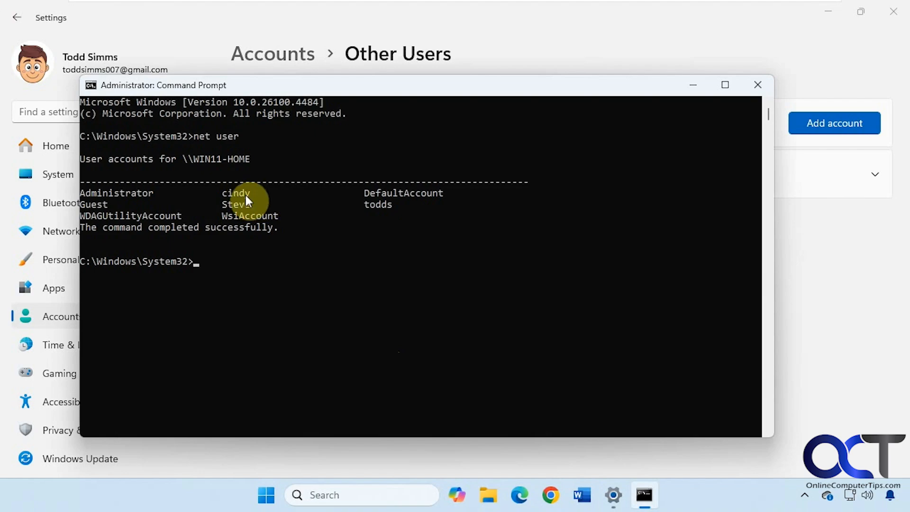
mouse_move(233, 270)
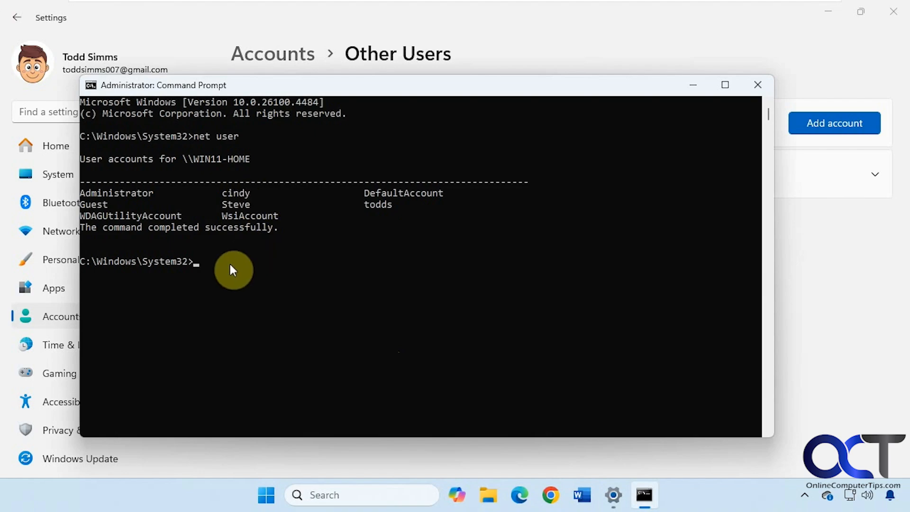
Run 'net user cindy /active:yes', which reports it completed successfully
type("net user cindy /active:yes")
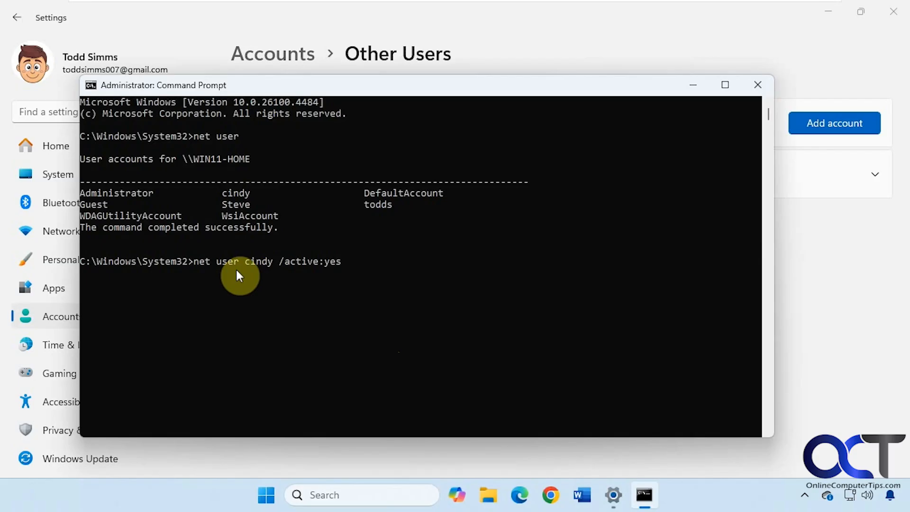
mouse_move(292, 264)
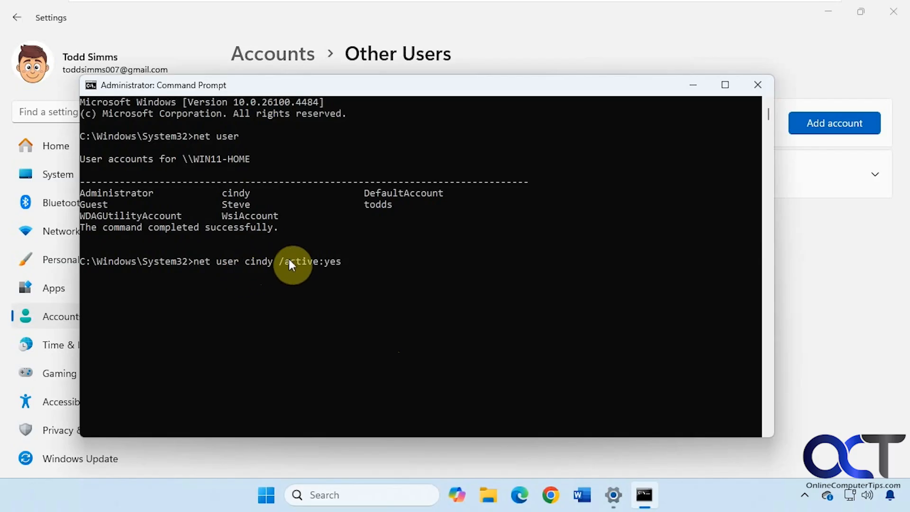
mouse_move(369, 271)
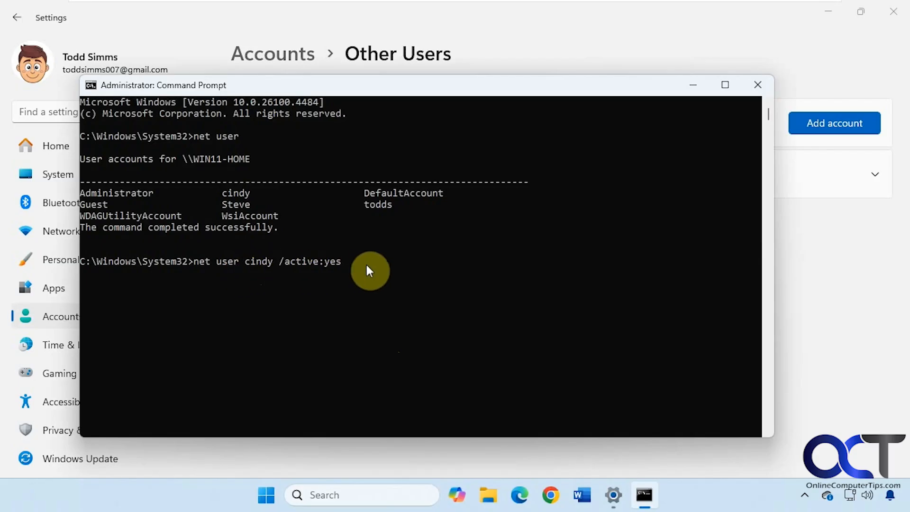
mouse_move(273, 269)
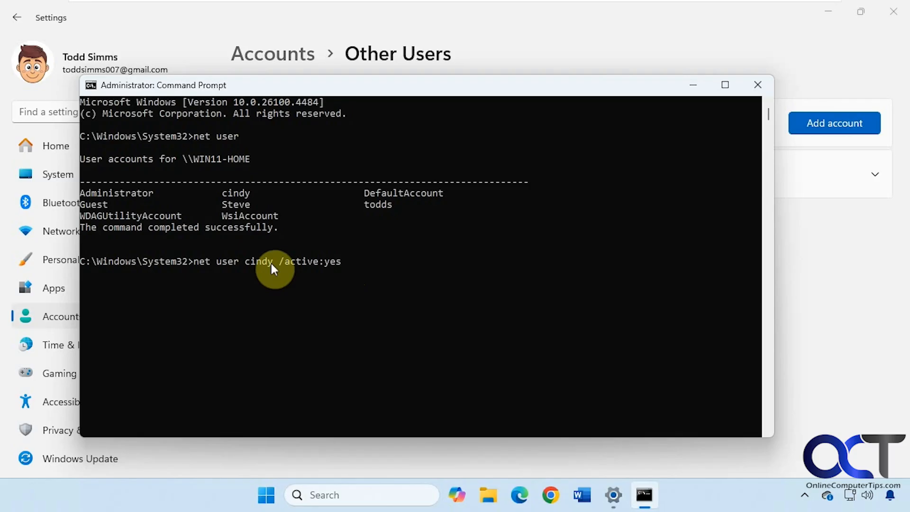
mouse_move(298, 267)
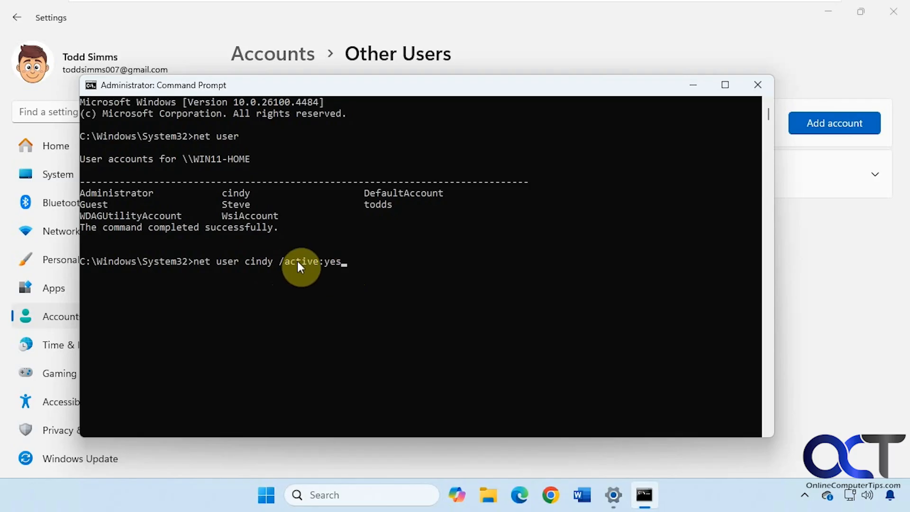
mouse_move(290, 270)
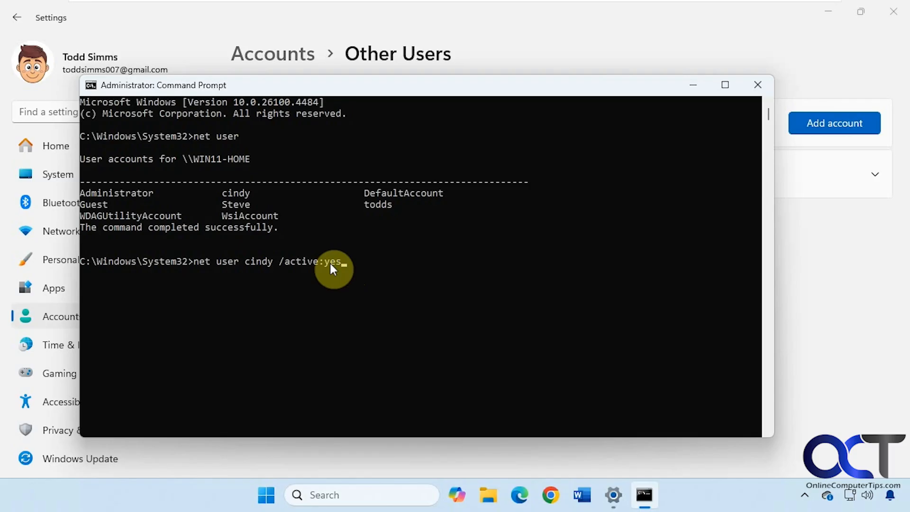
key("Return")
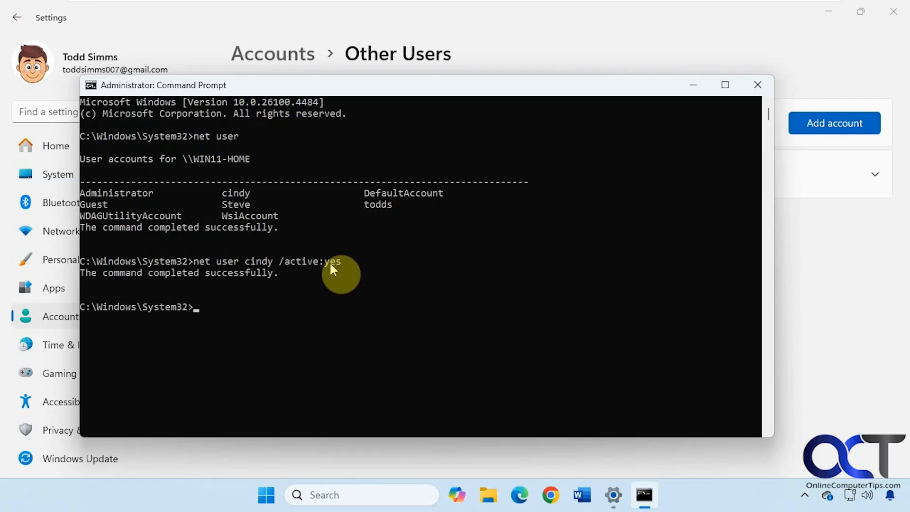
mouse_move(354, 282)
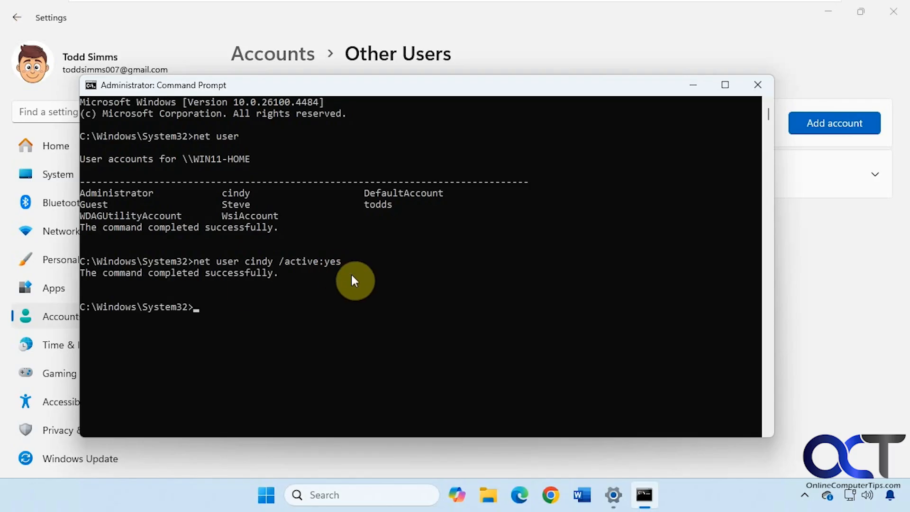
mouse_move(296, 290)
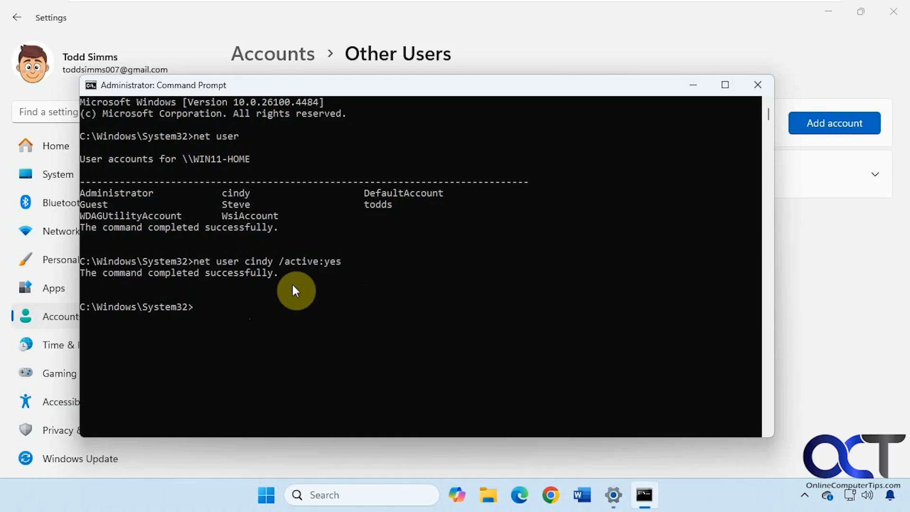
mouse_move(333, 268)
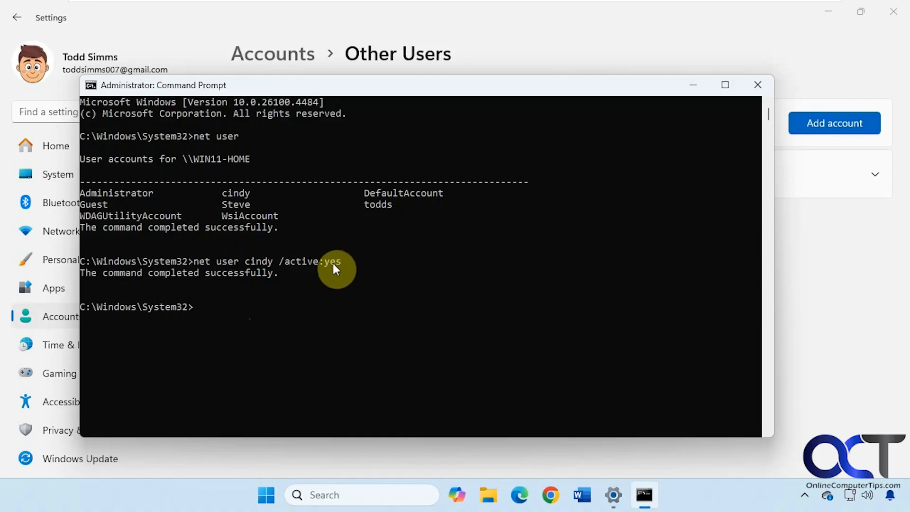
mouse_move(264, 322)
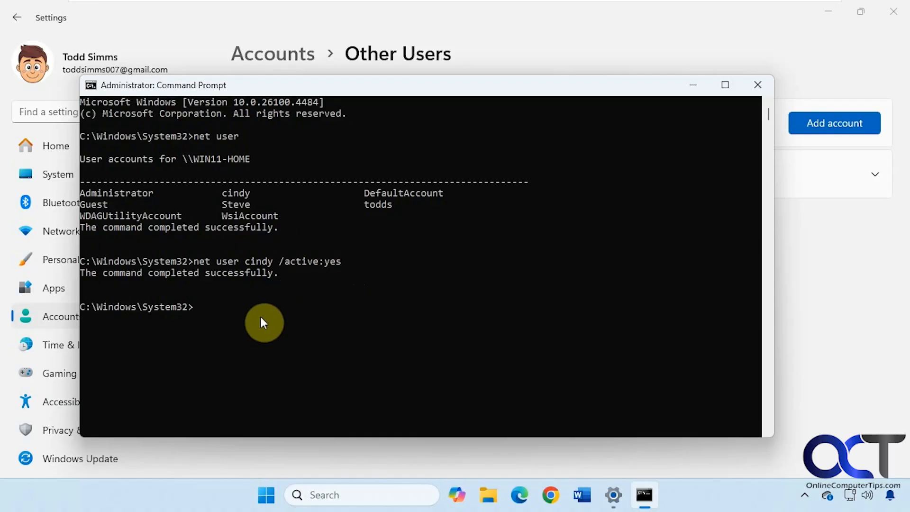
mouse_move(270, 320)
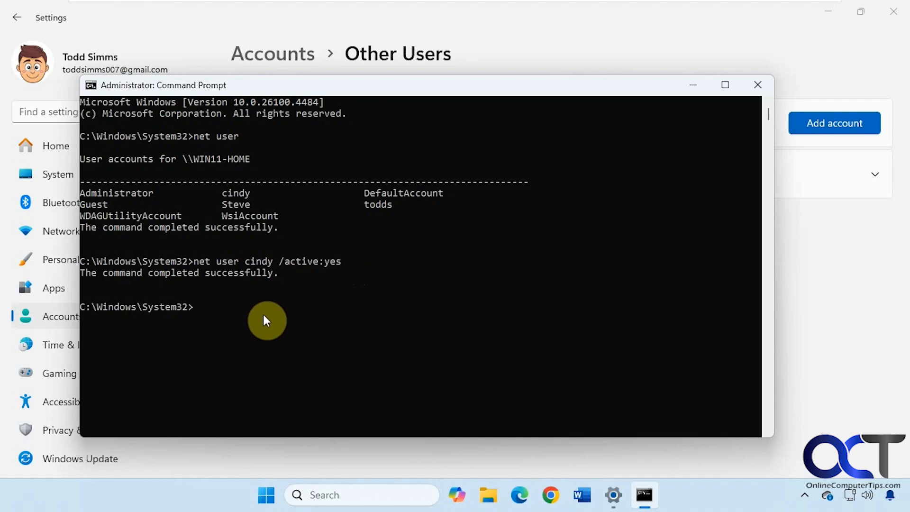
left_click(757, 84)
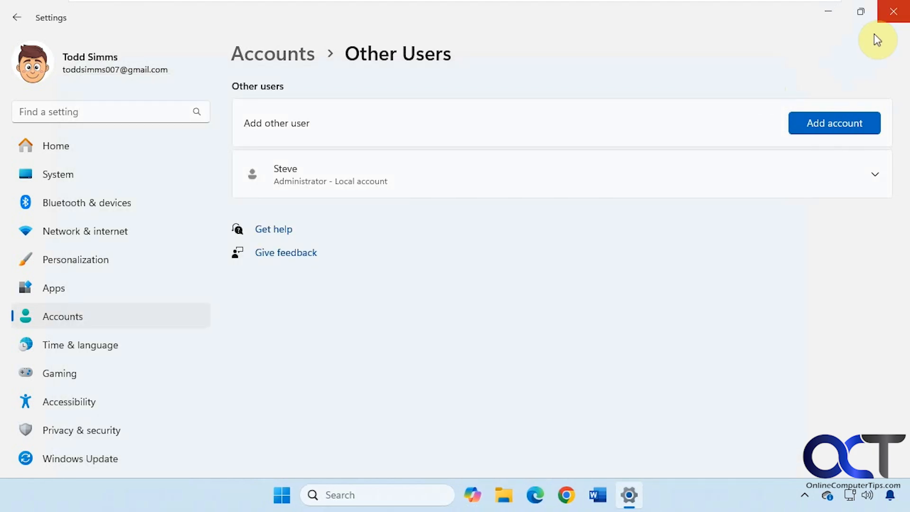
left_click(293, 495)
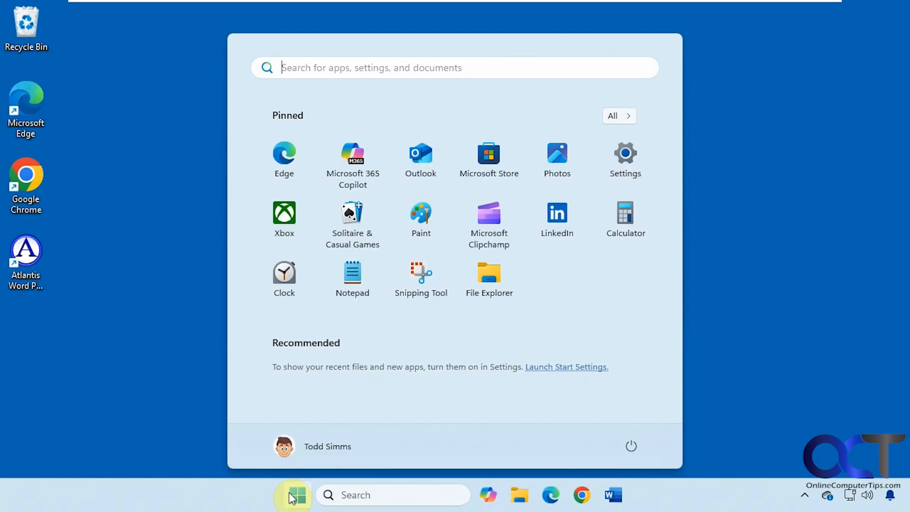
left_click(284, 445)
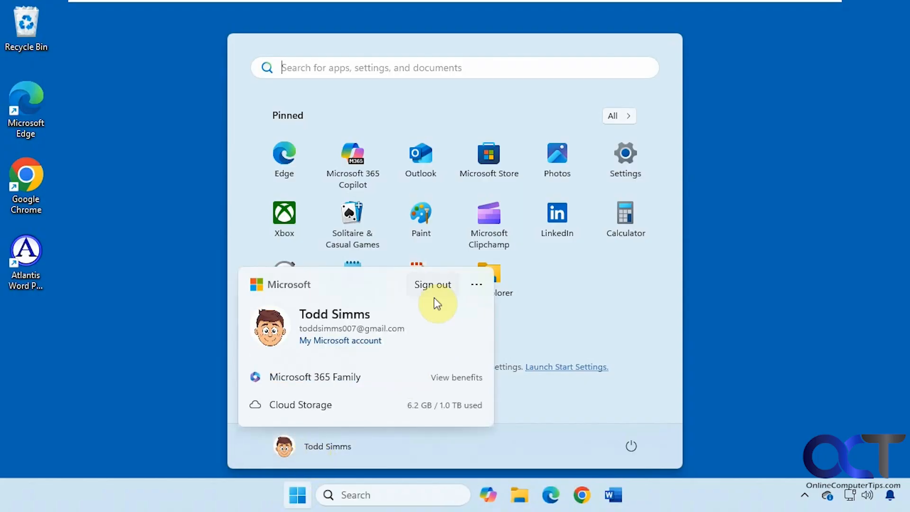
left_click(433, 285)
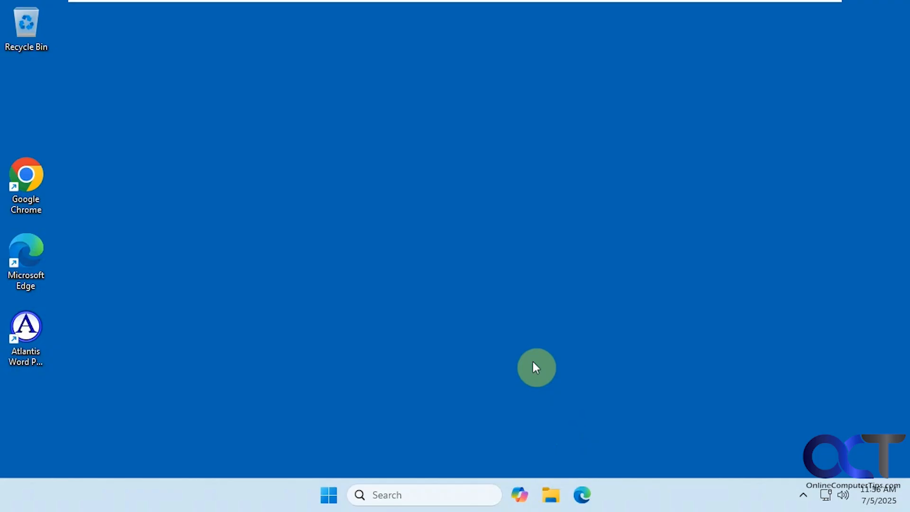
mouse_move(502, 344)
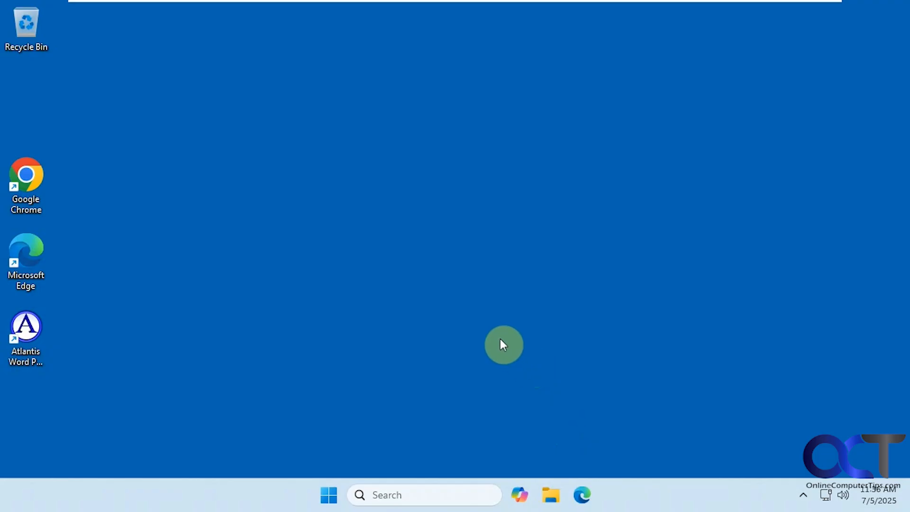
mouse_move(410, 302)
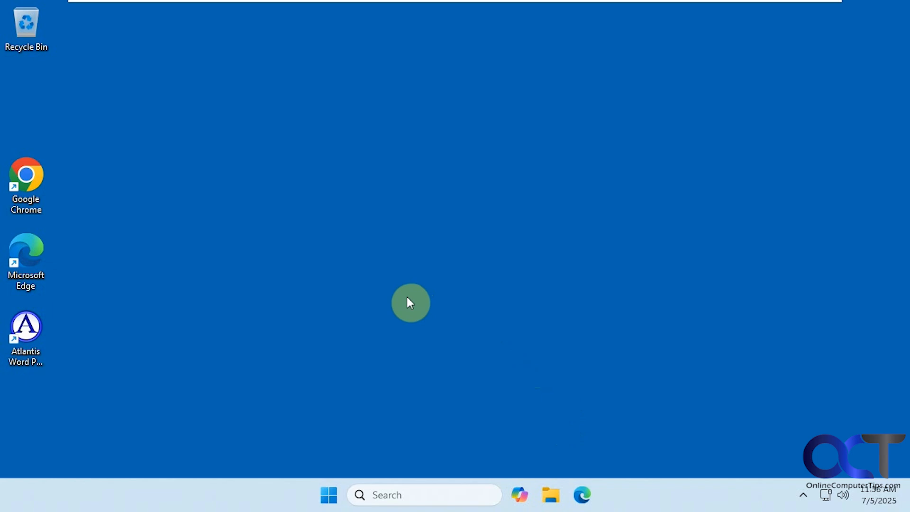